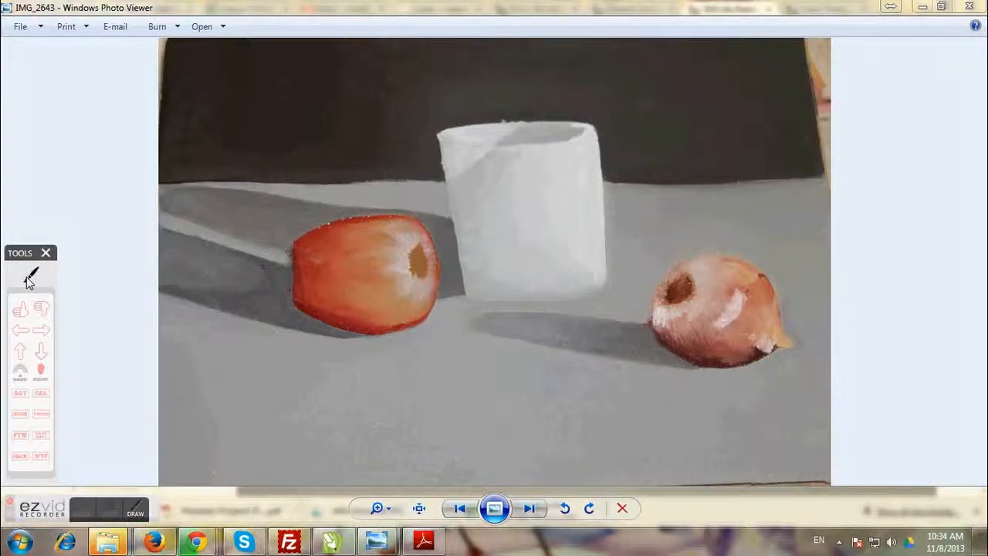
Select the Ezvid pen so red freehand marks can be drawn over the painting
left_click(30, 275)
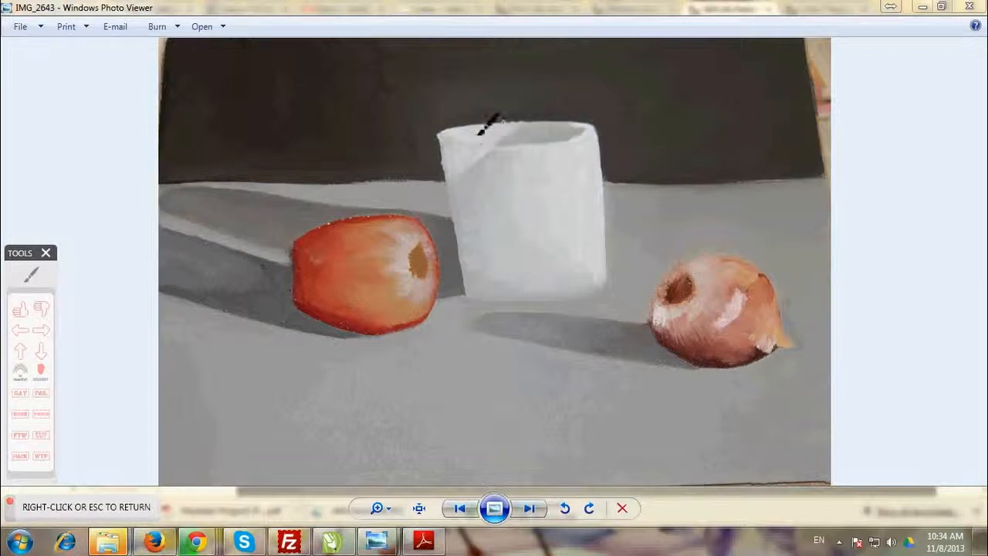
Draw red outlines and arrows over the glass, apple and onion, then clear all the markup
left_click(529, 508)
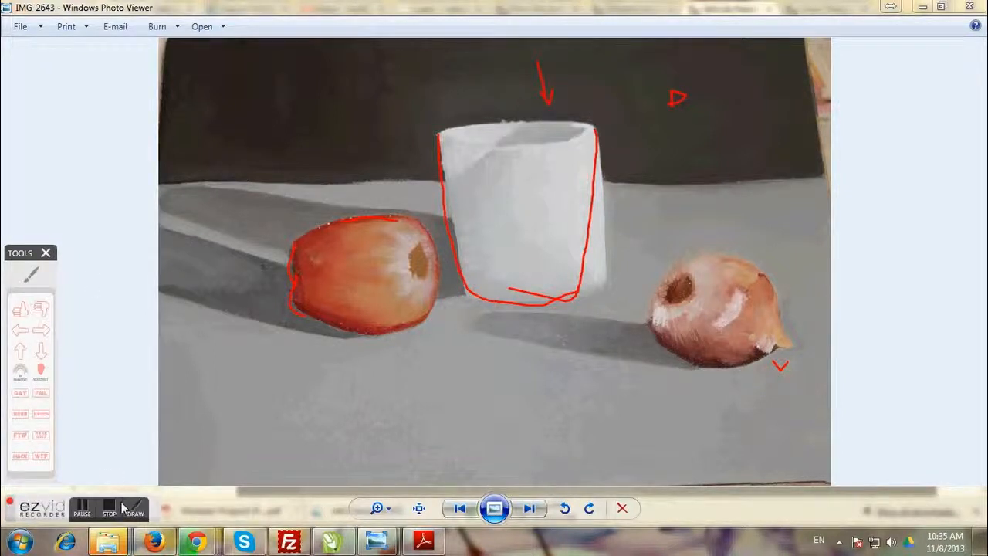
left_click(134, 511)
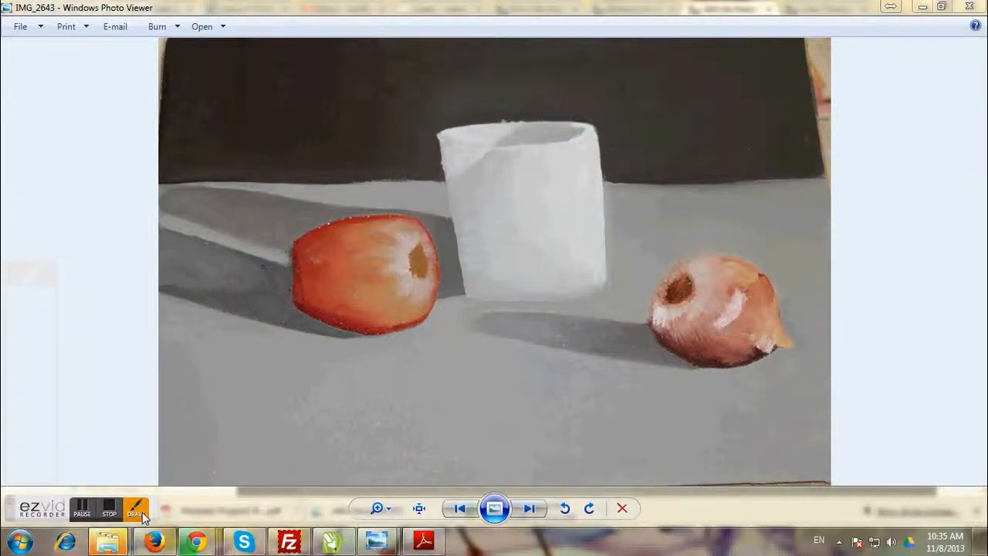
Resume drawing and add red check marks on the apple, glass and onion plus a zigzag left of the onion
left_click(136, 509)
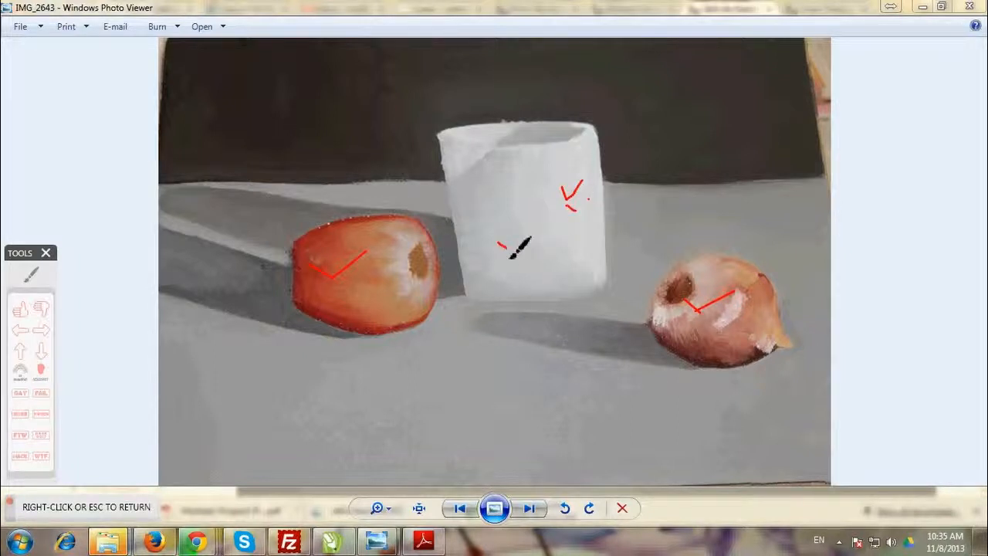
left_click_drag(646, 281, 718, 224)
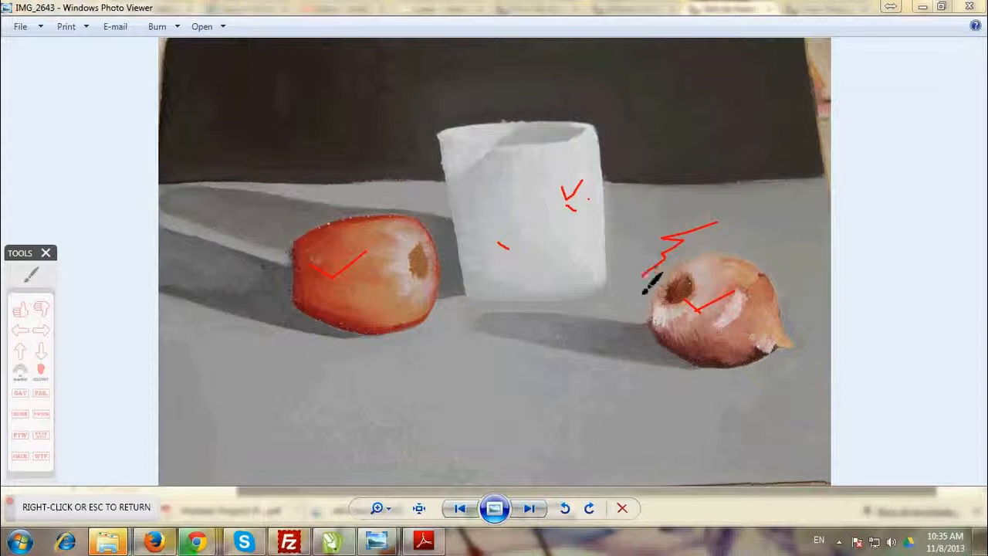